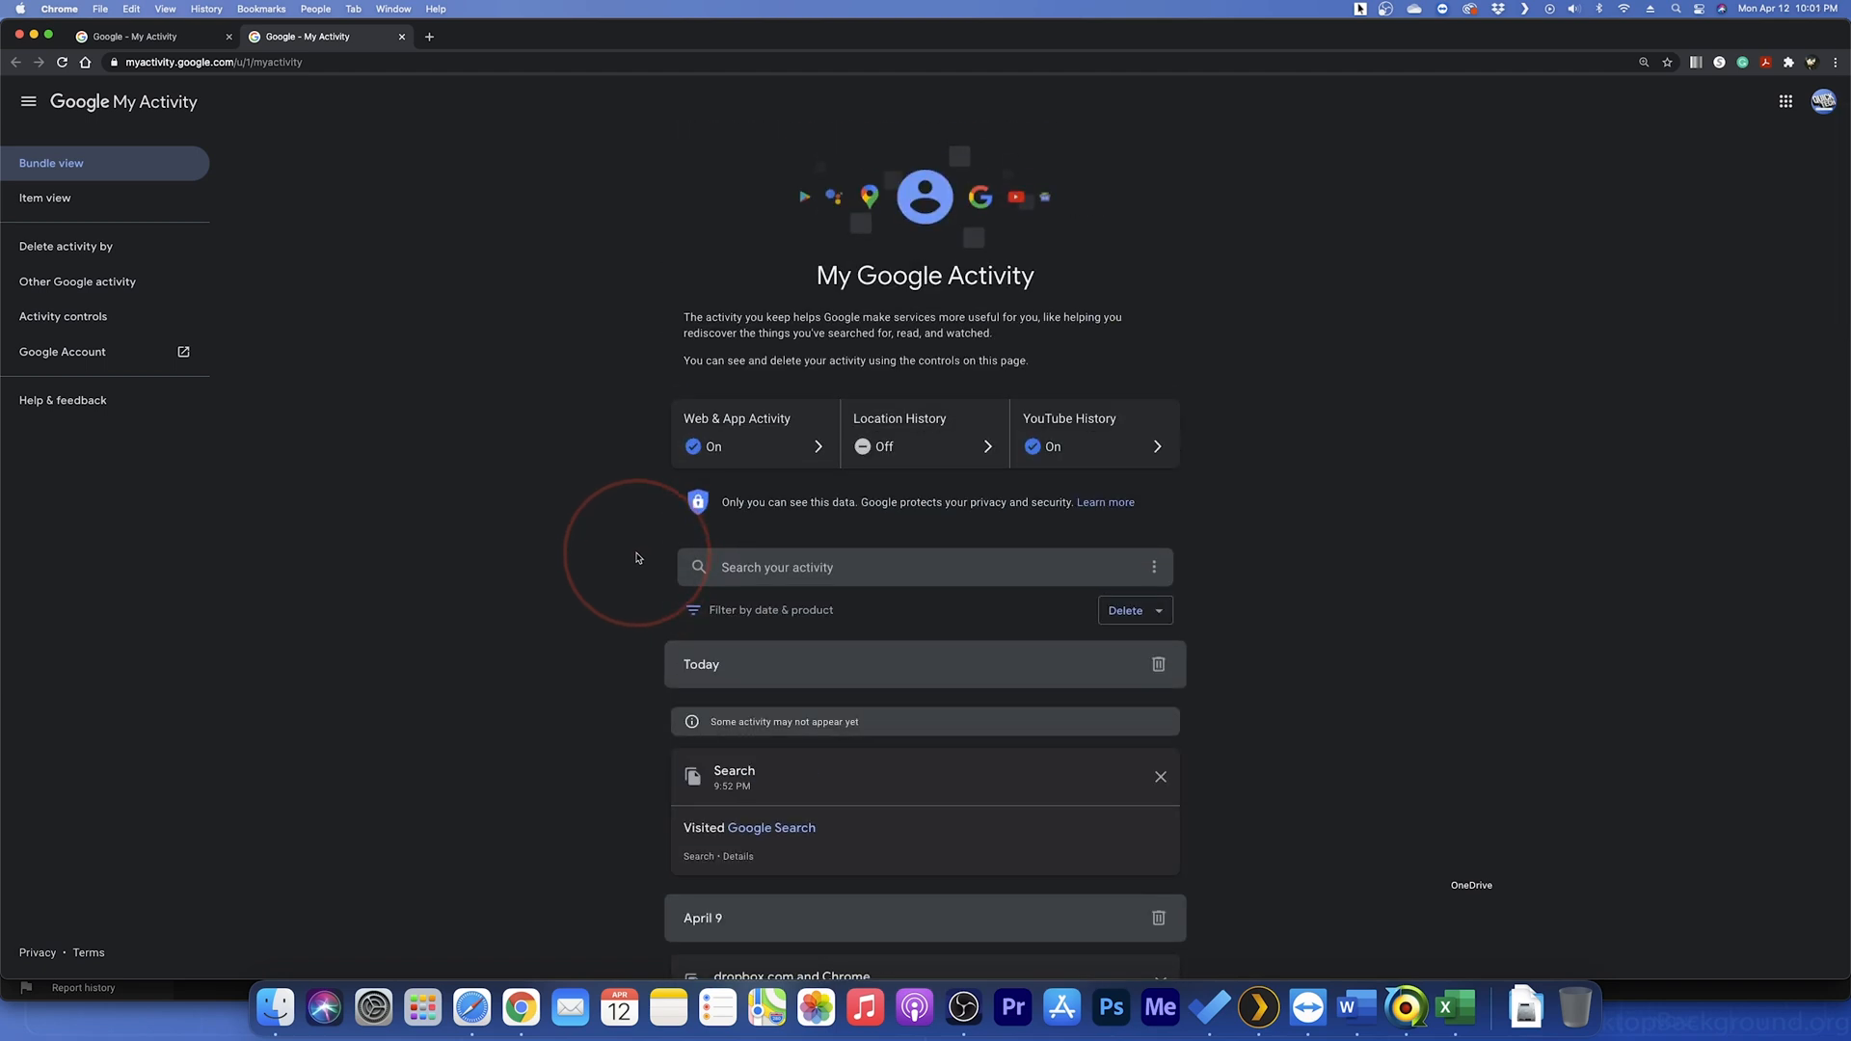
mouse_move(66, 244)
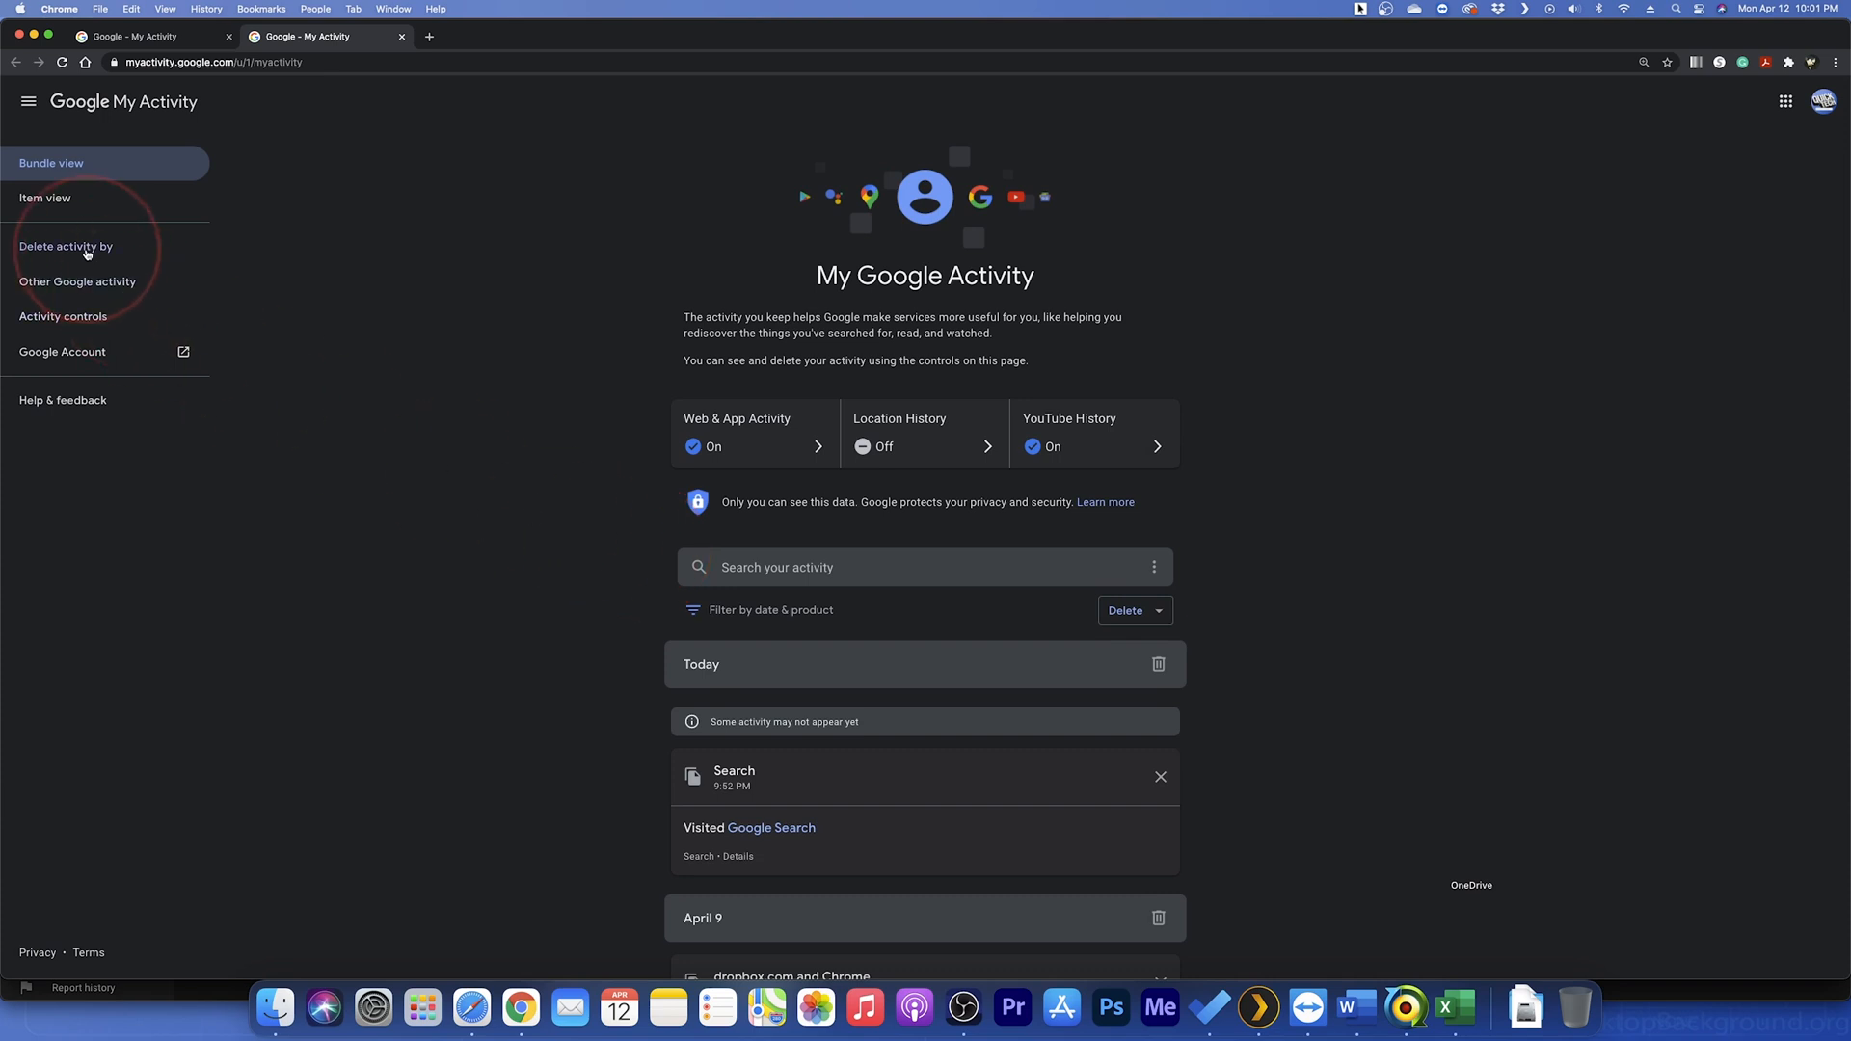
- Begin a 'Delete activity by' flow with the All time range selected
click(65, 245)
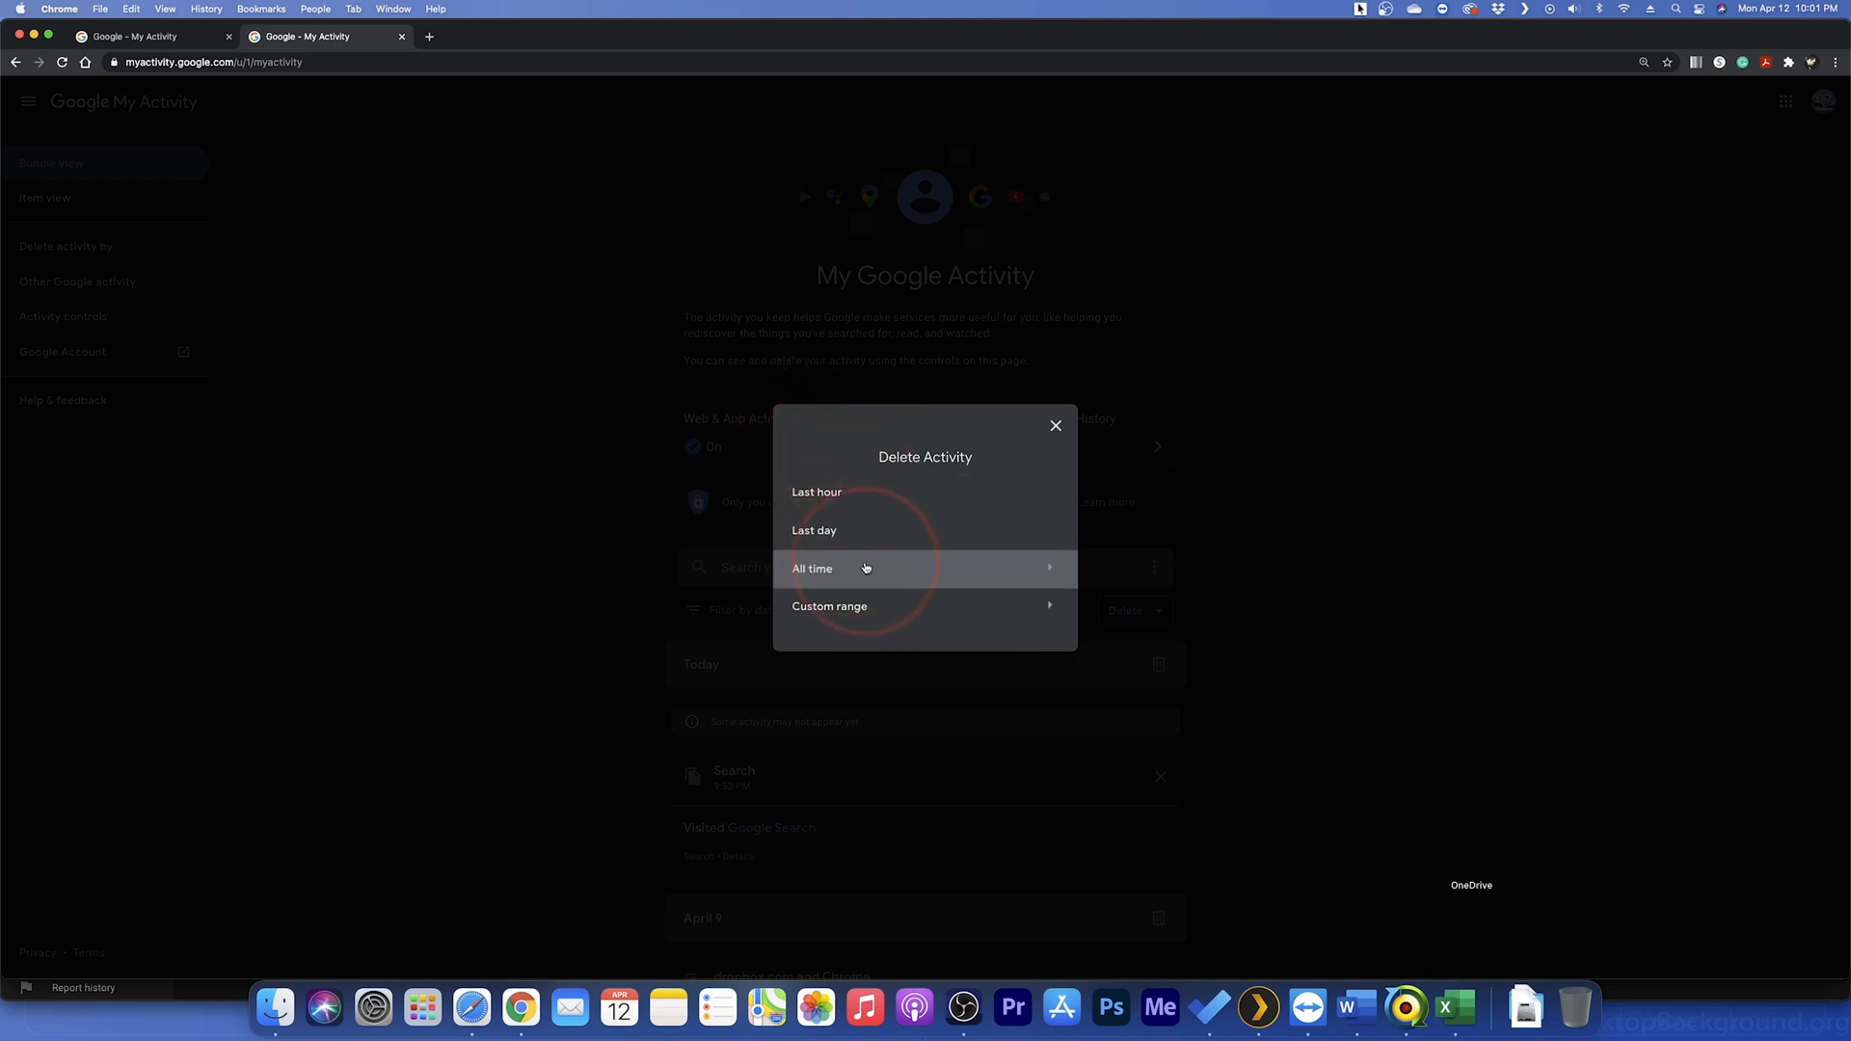
click(812, 567)
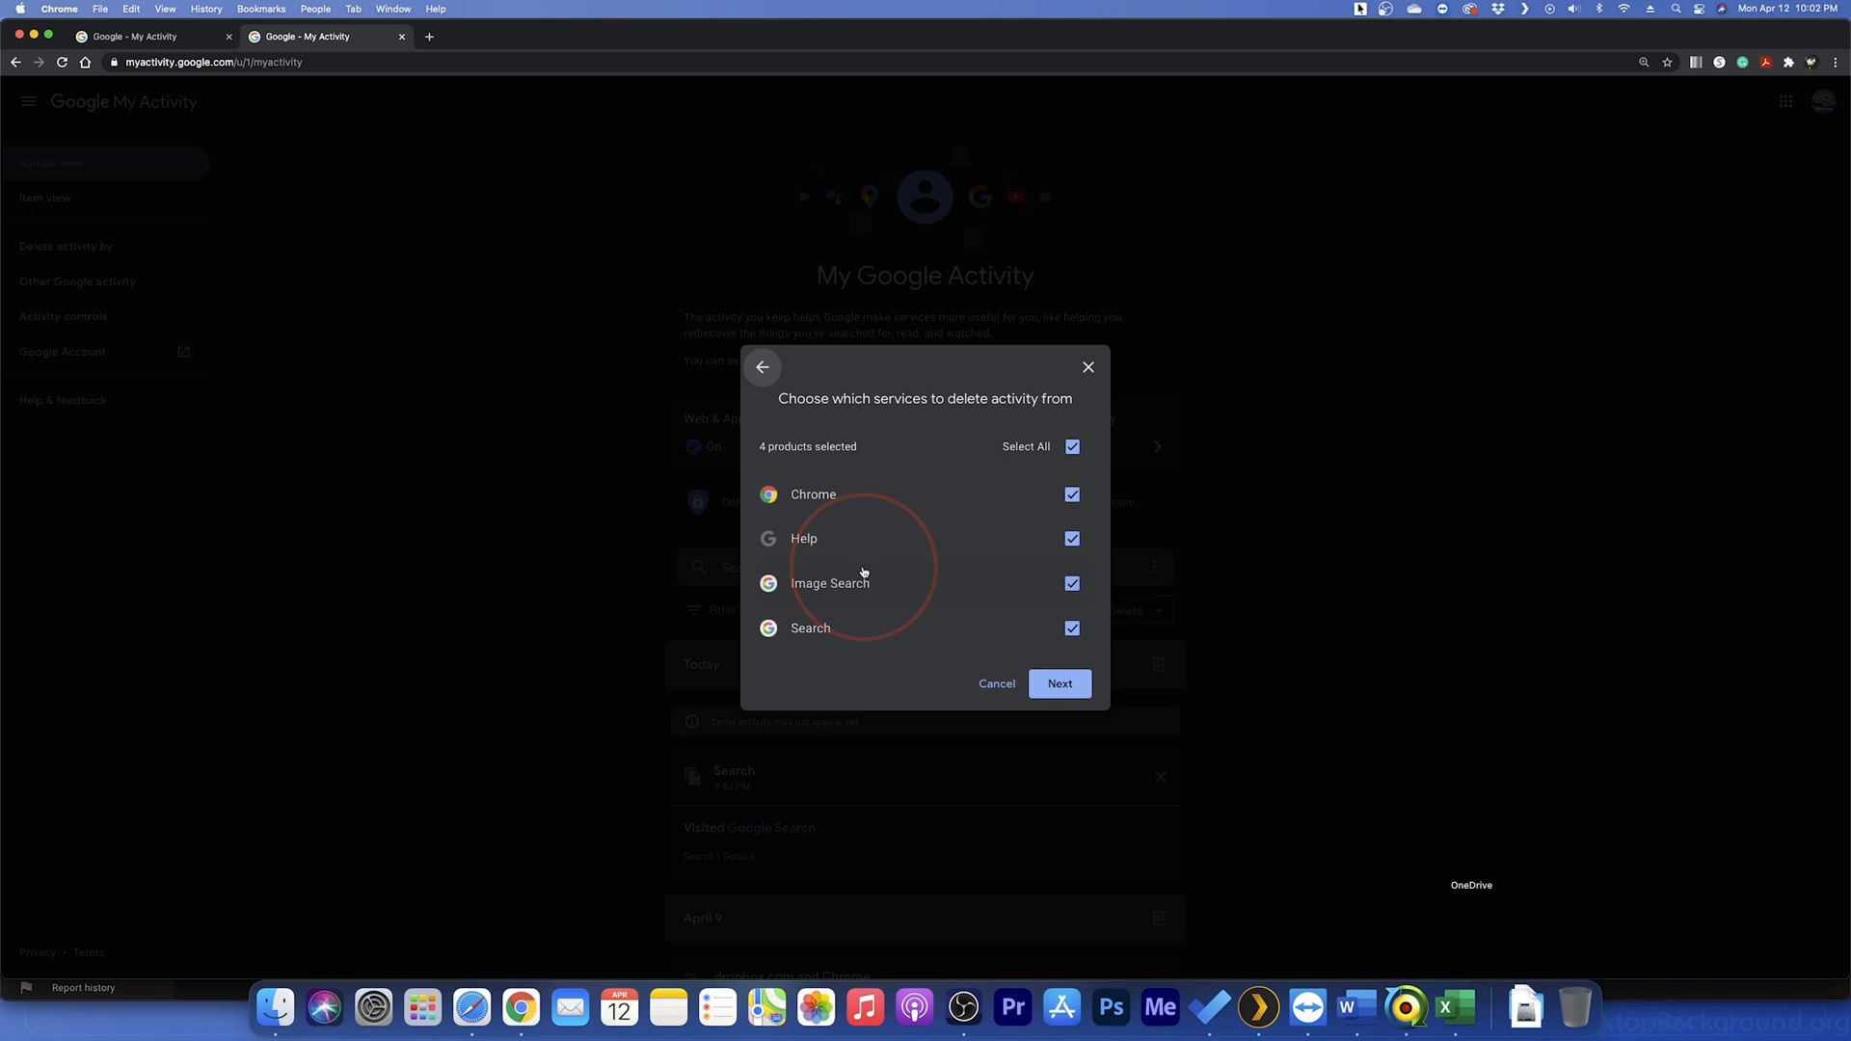
mouse_move(864, 575)
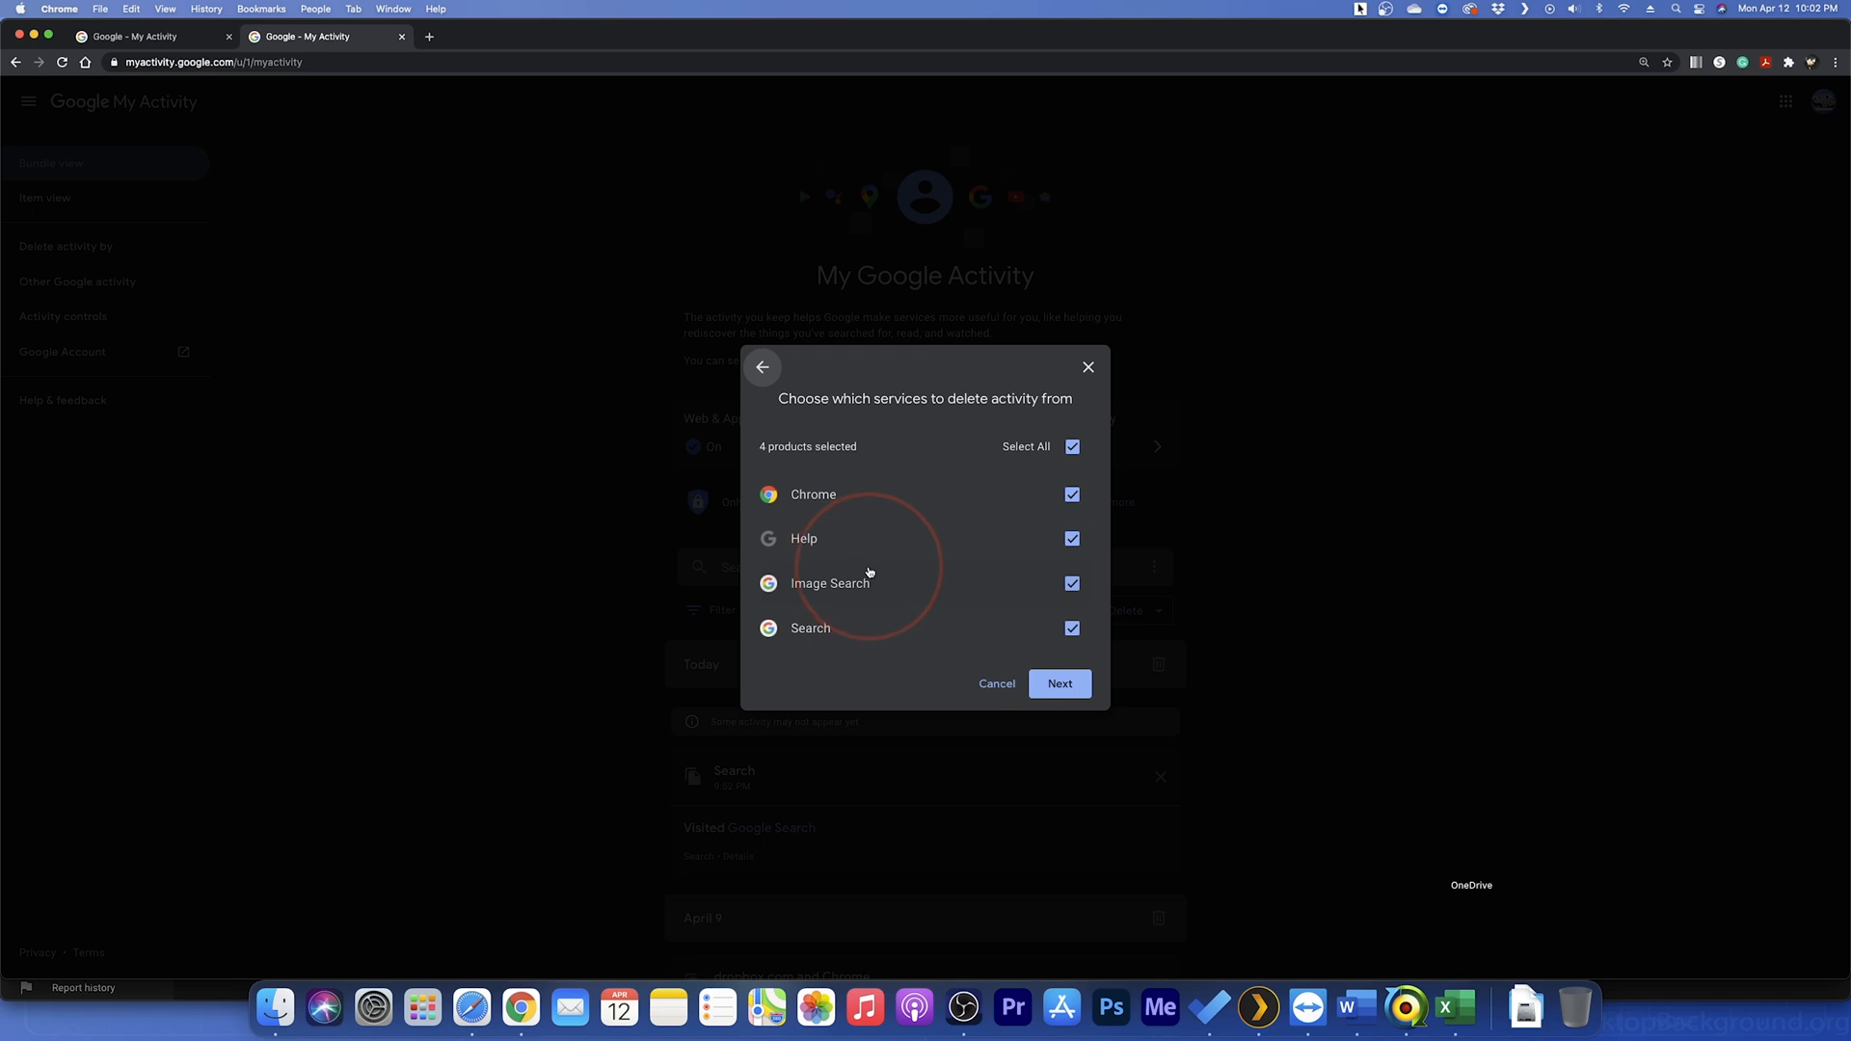
- Restrict the deletion to Help activity only, excluding Chrome, Image Search and Search
click(1070, 493)
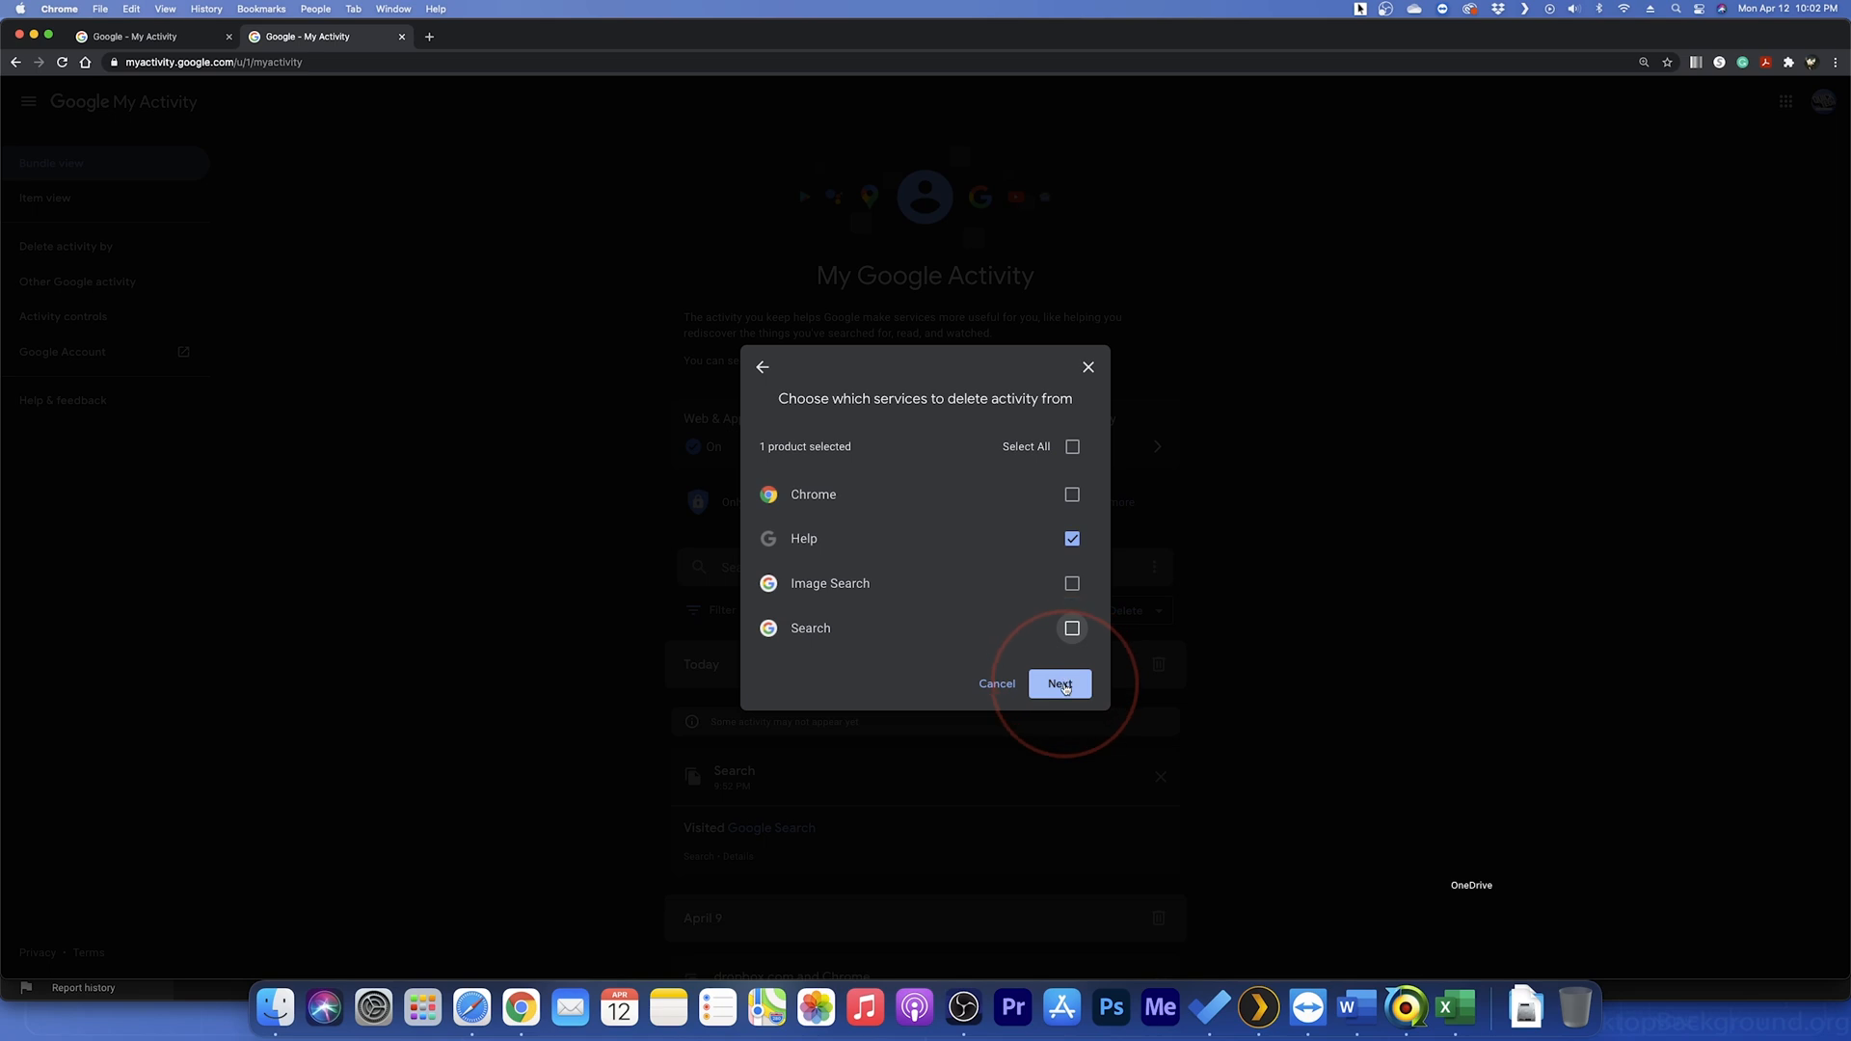
- Confirm and permanently delete the all-time Help activity, reaching the Deletion complete notice
click(1059, 683)
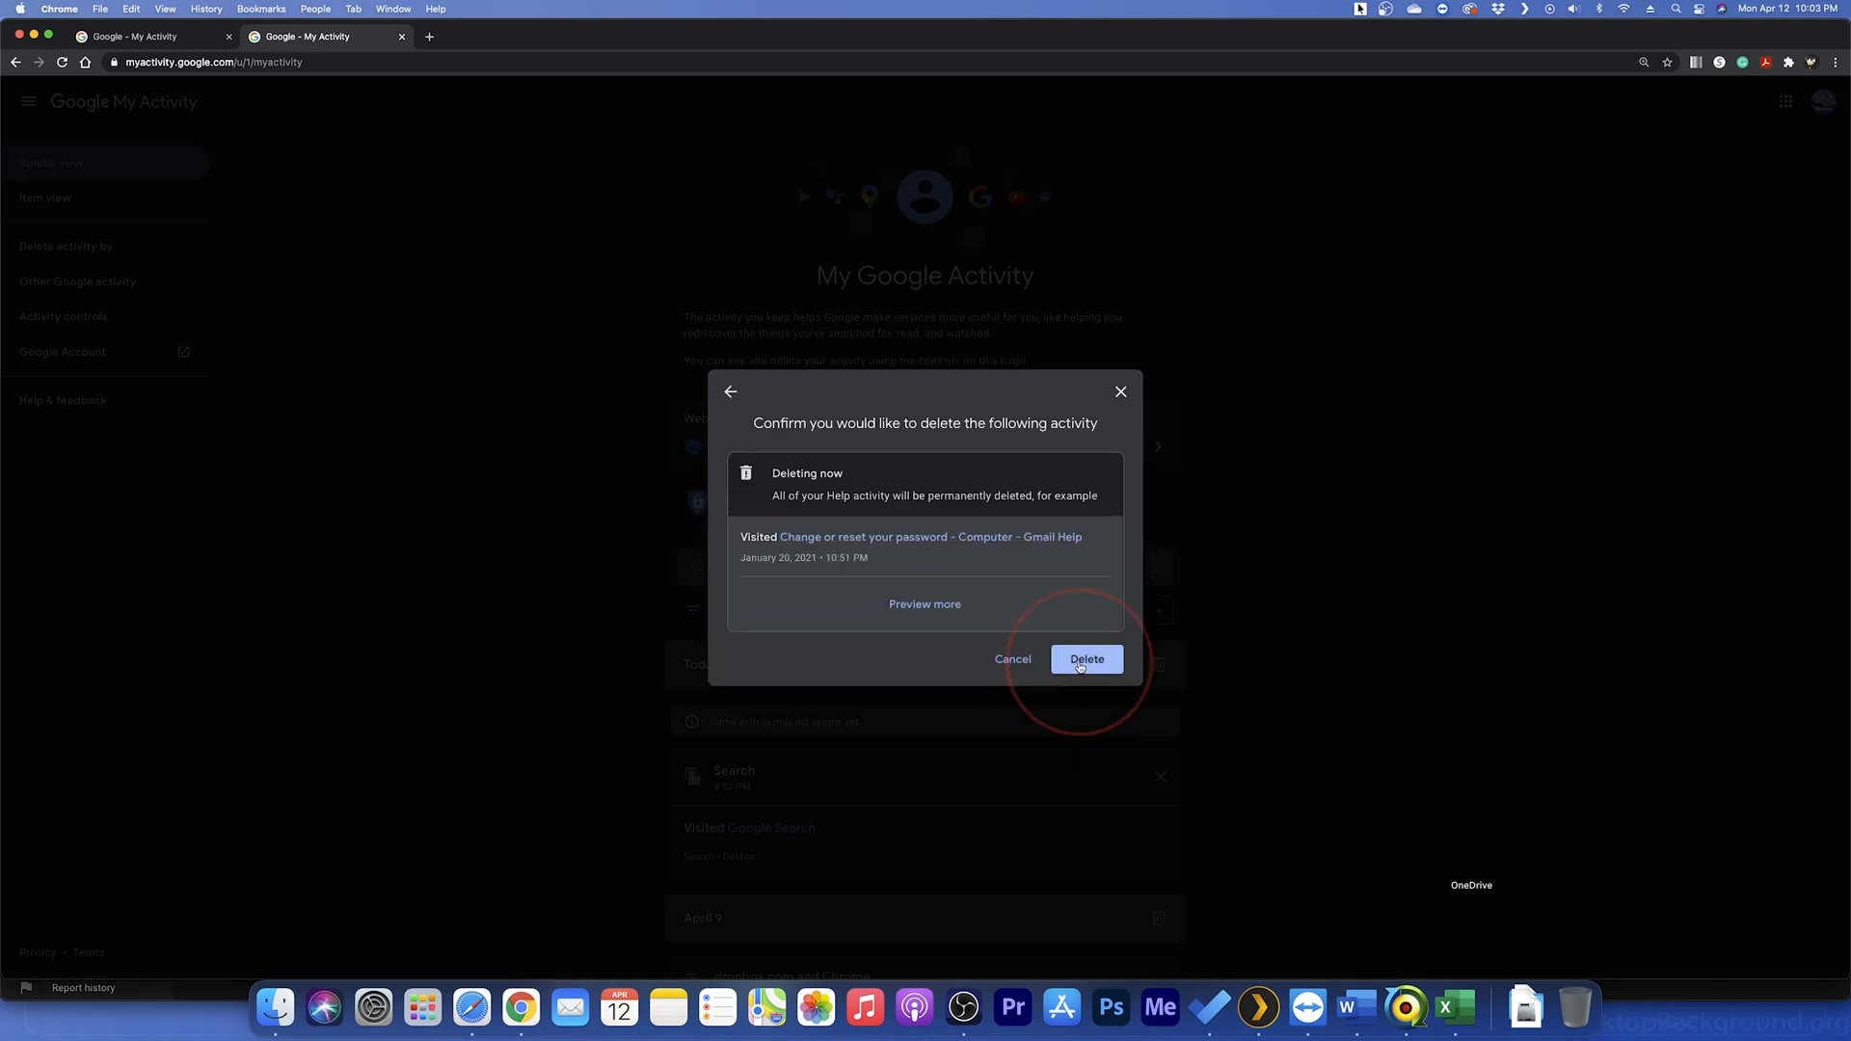
click(1085, 659)
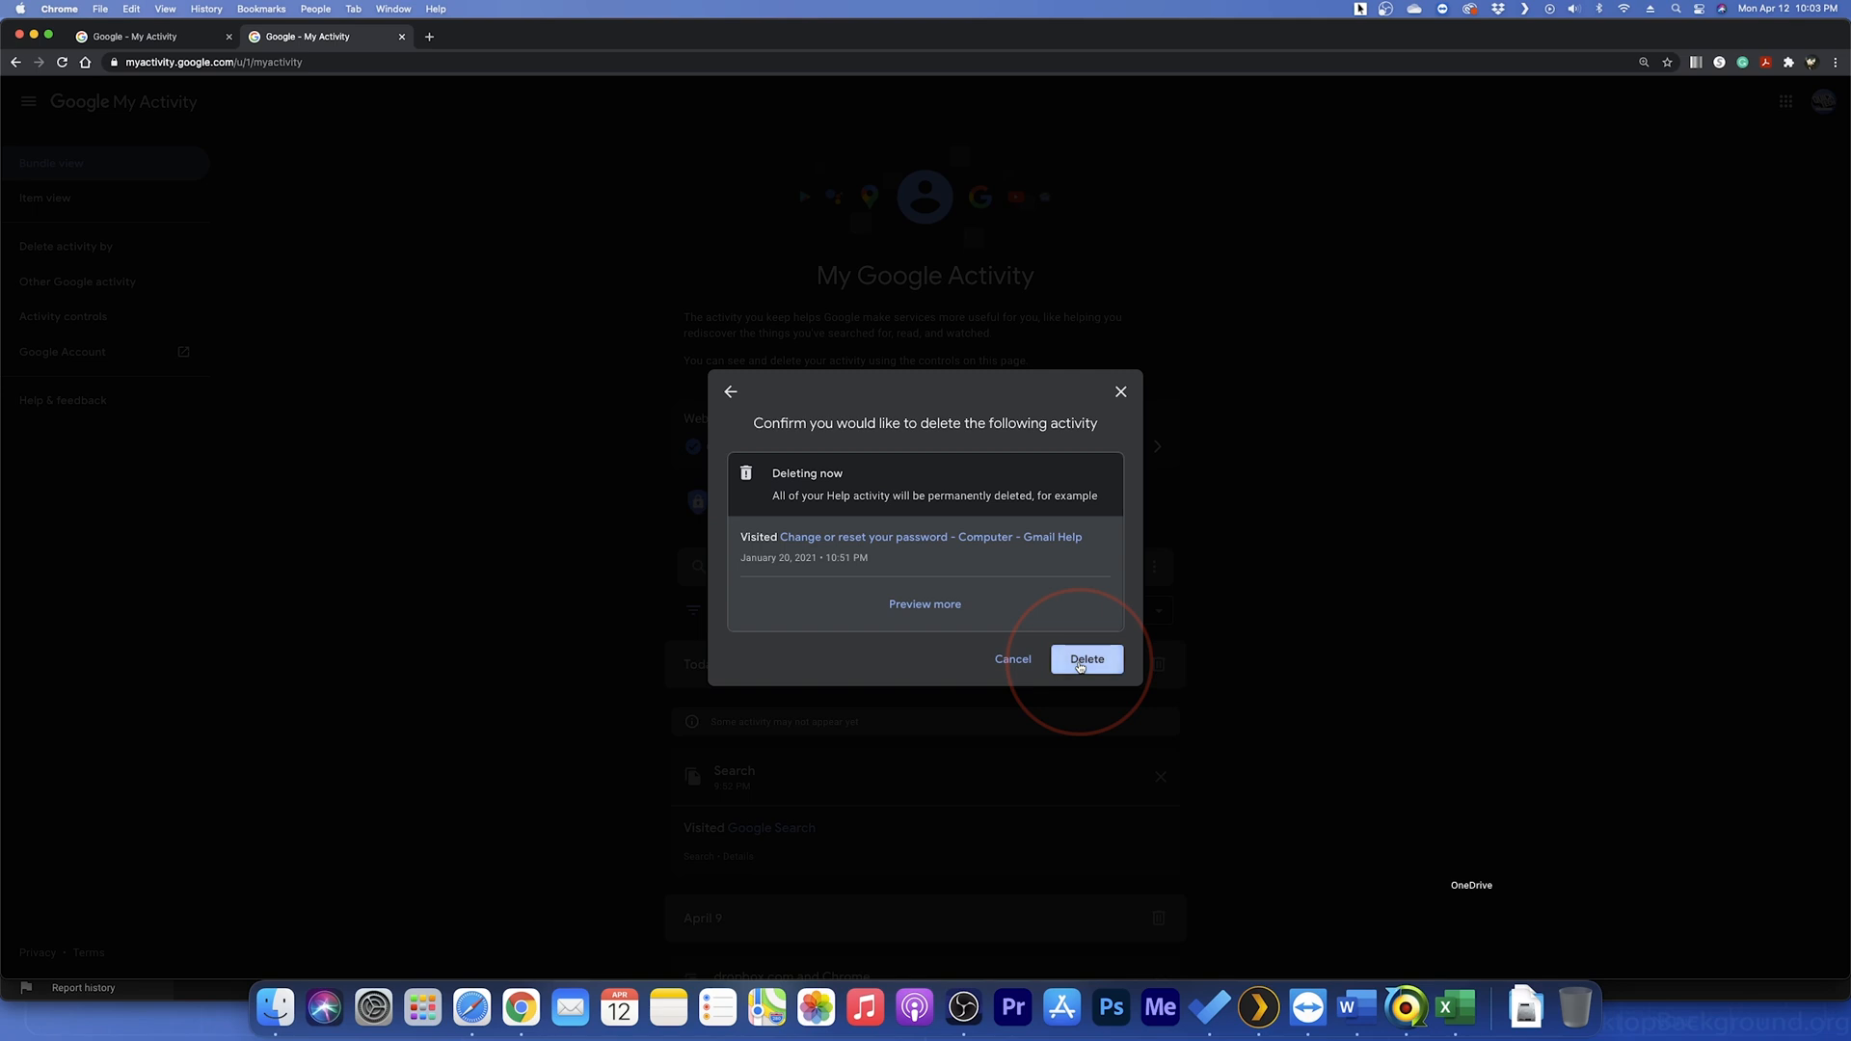
click(1086, 660)
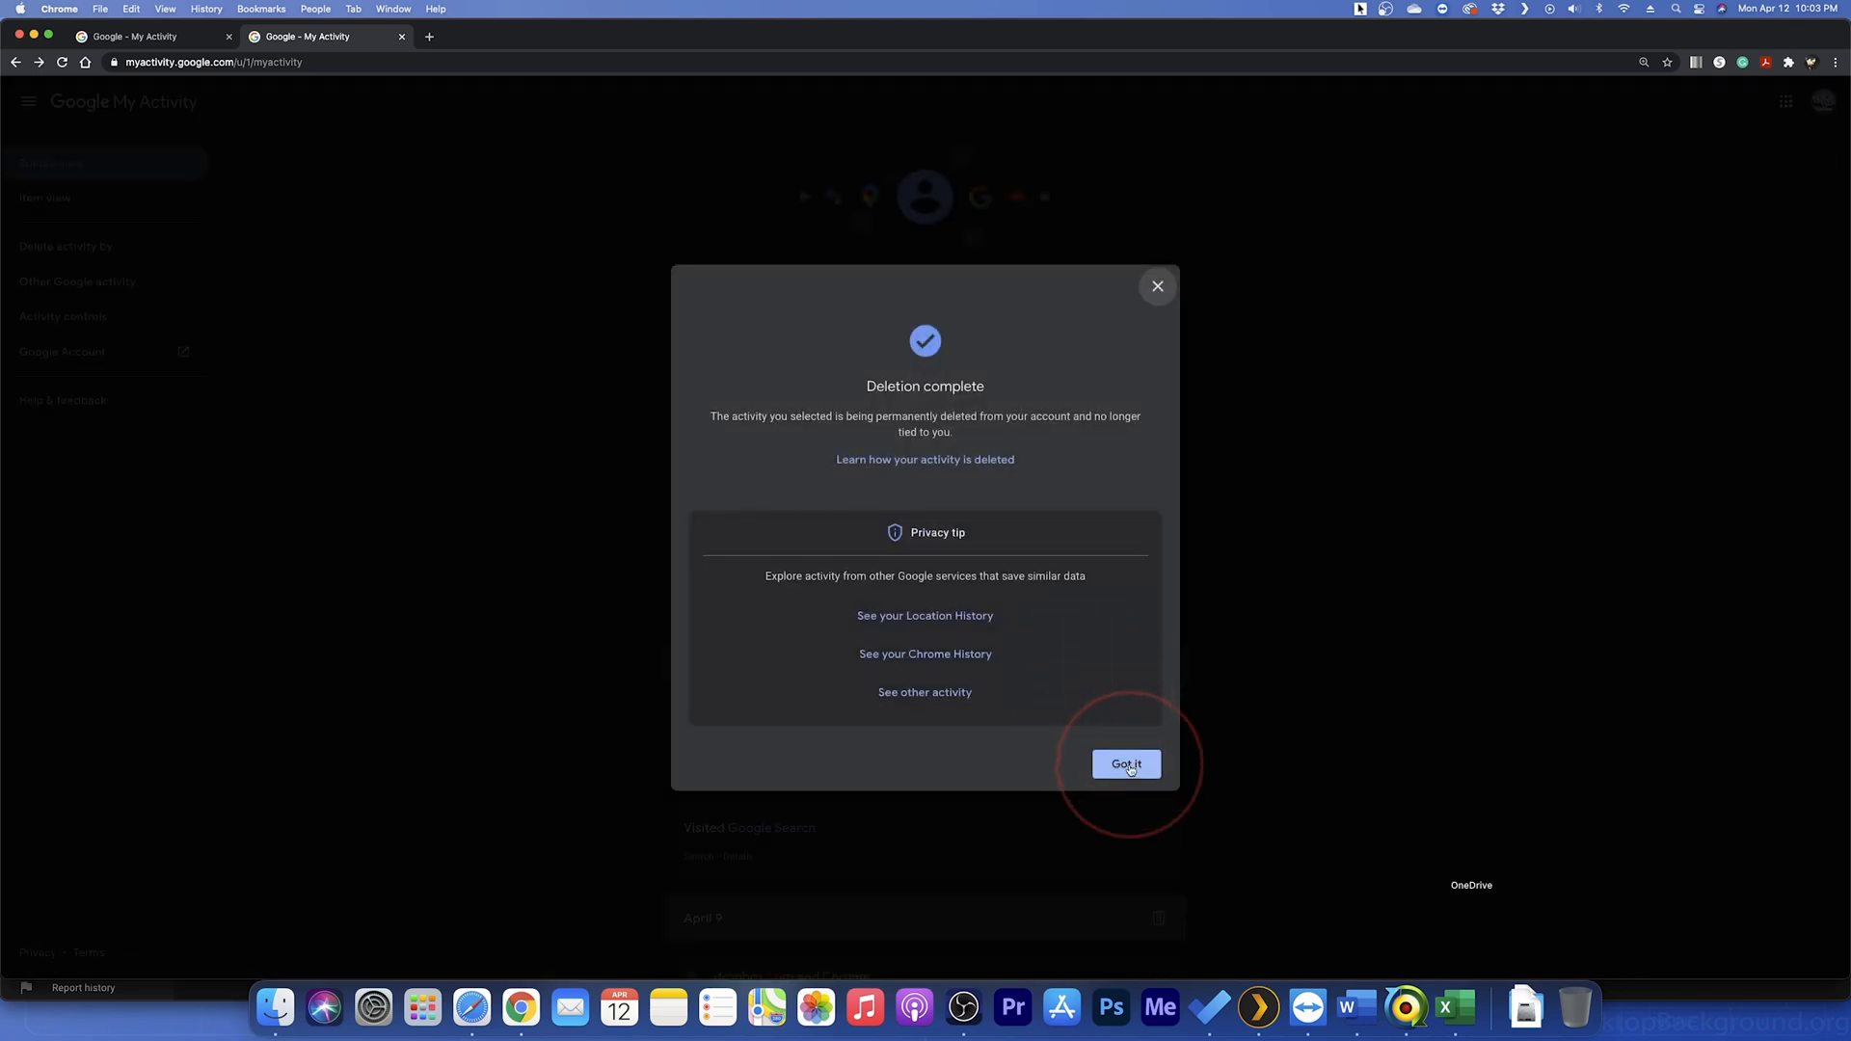
- Dismiss the notice, delete the Last hour of activity, and acknowledge its completion
click(1124, 764)
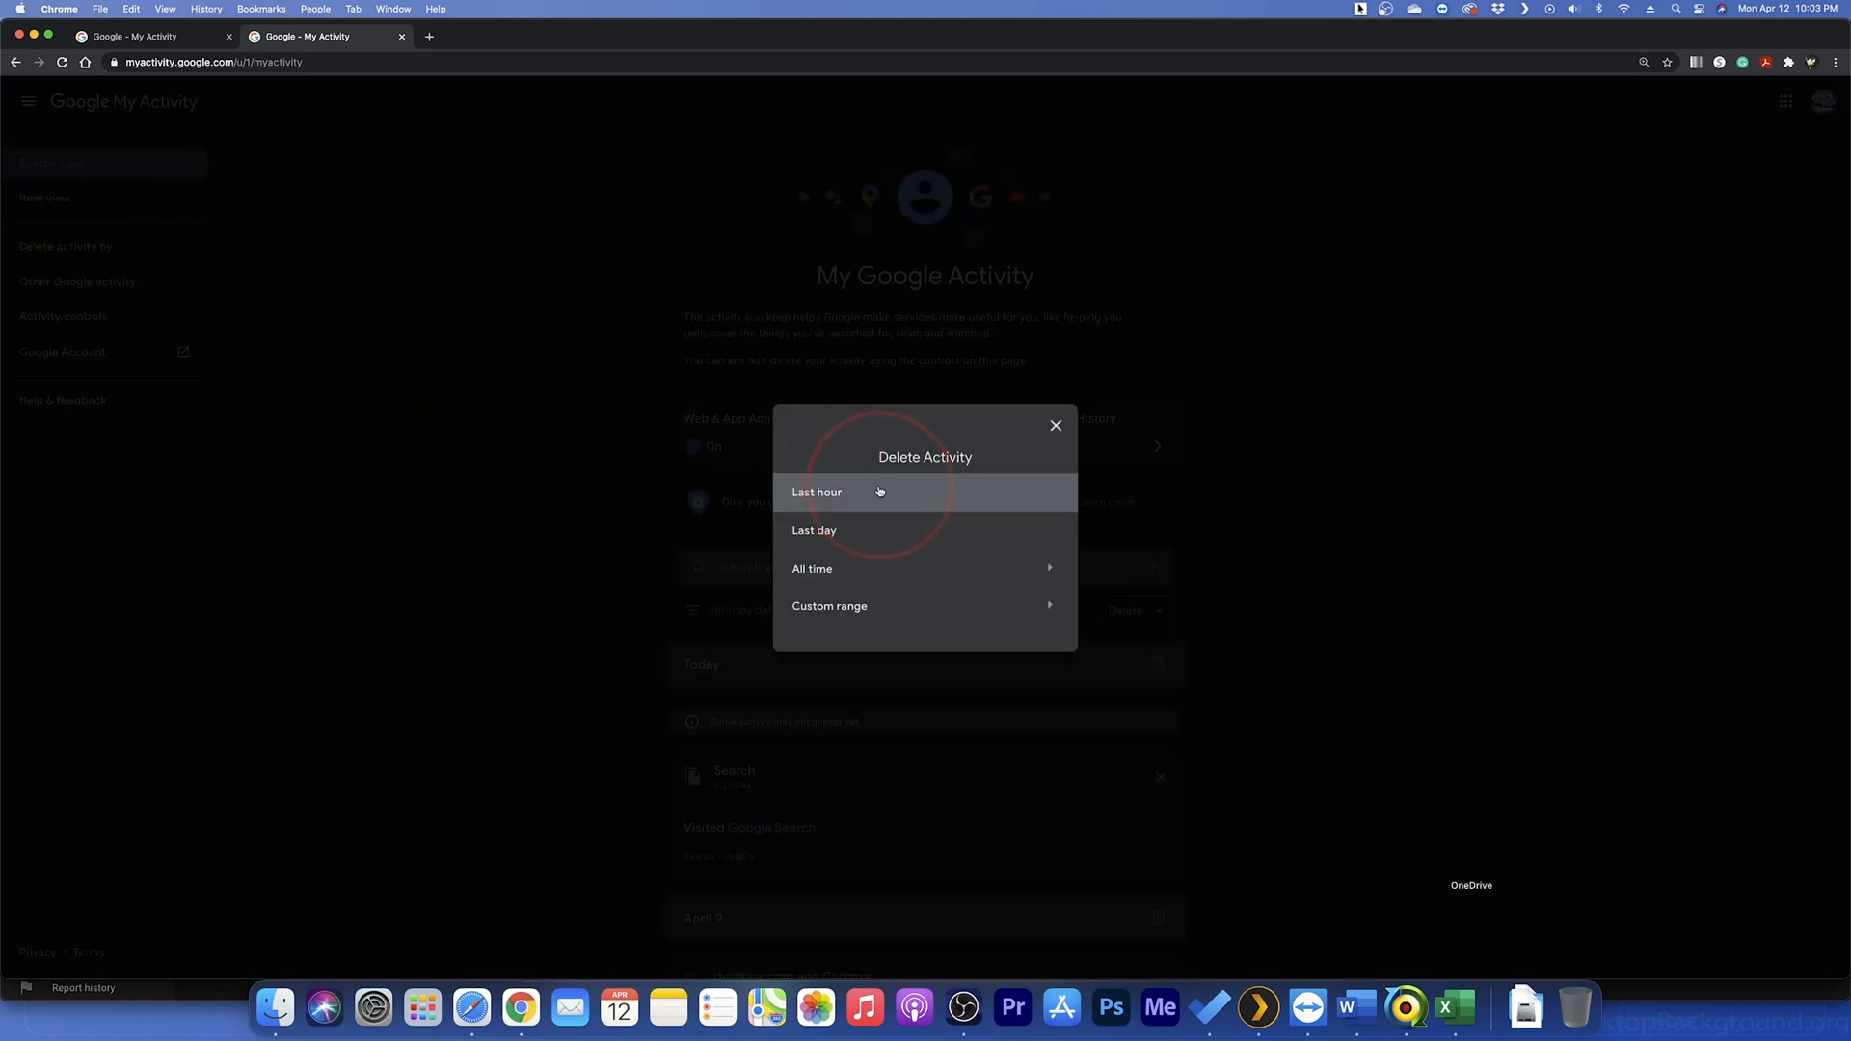
click(815, 491)
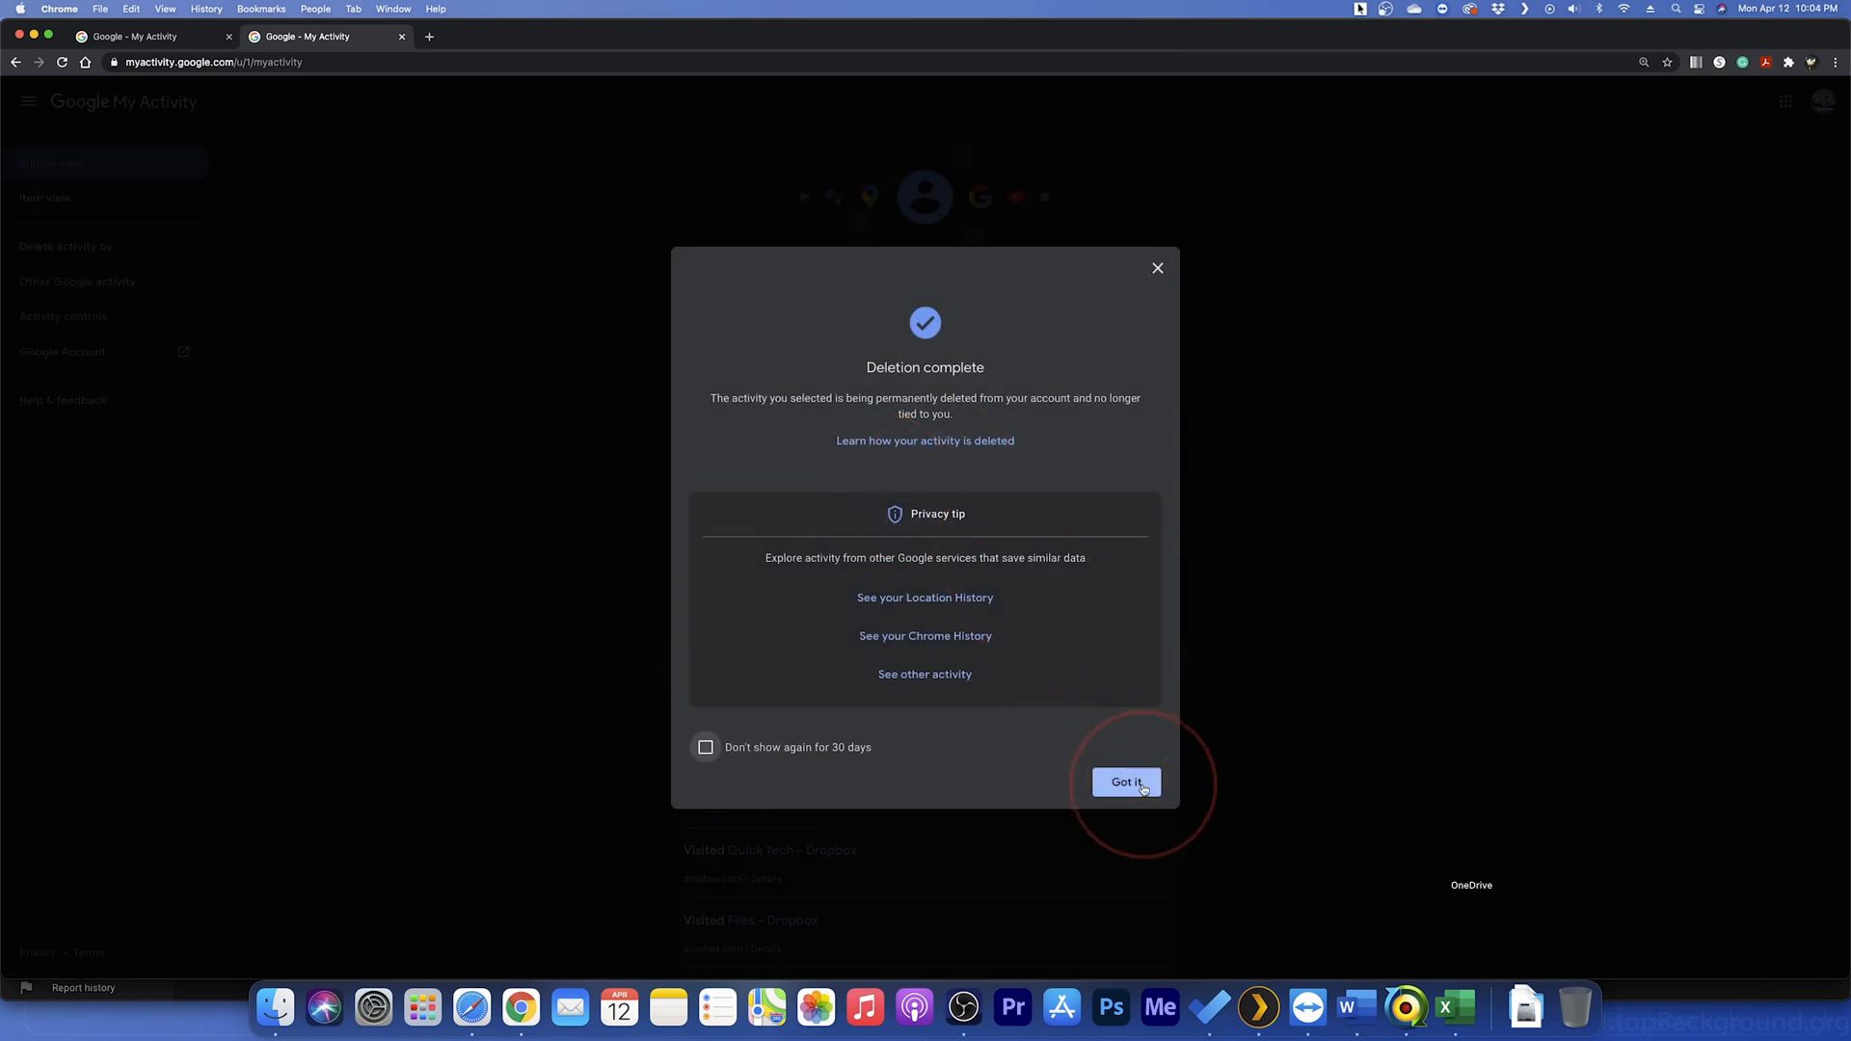
click(1124, 781)
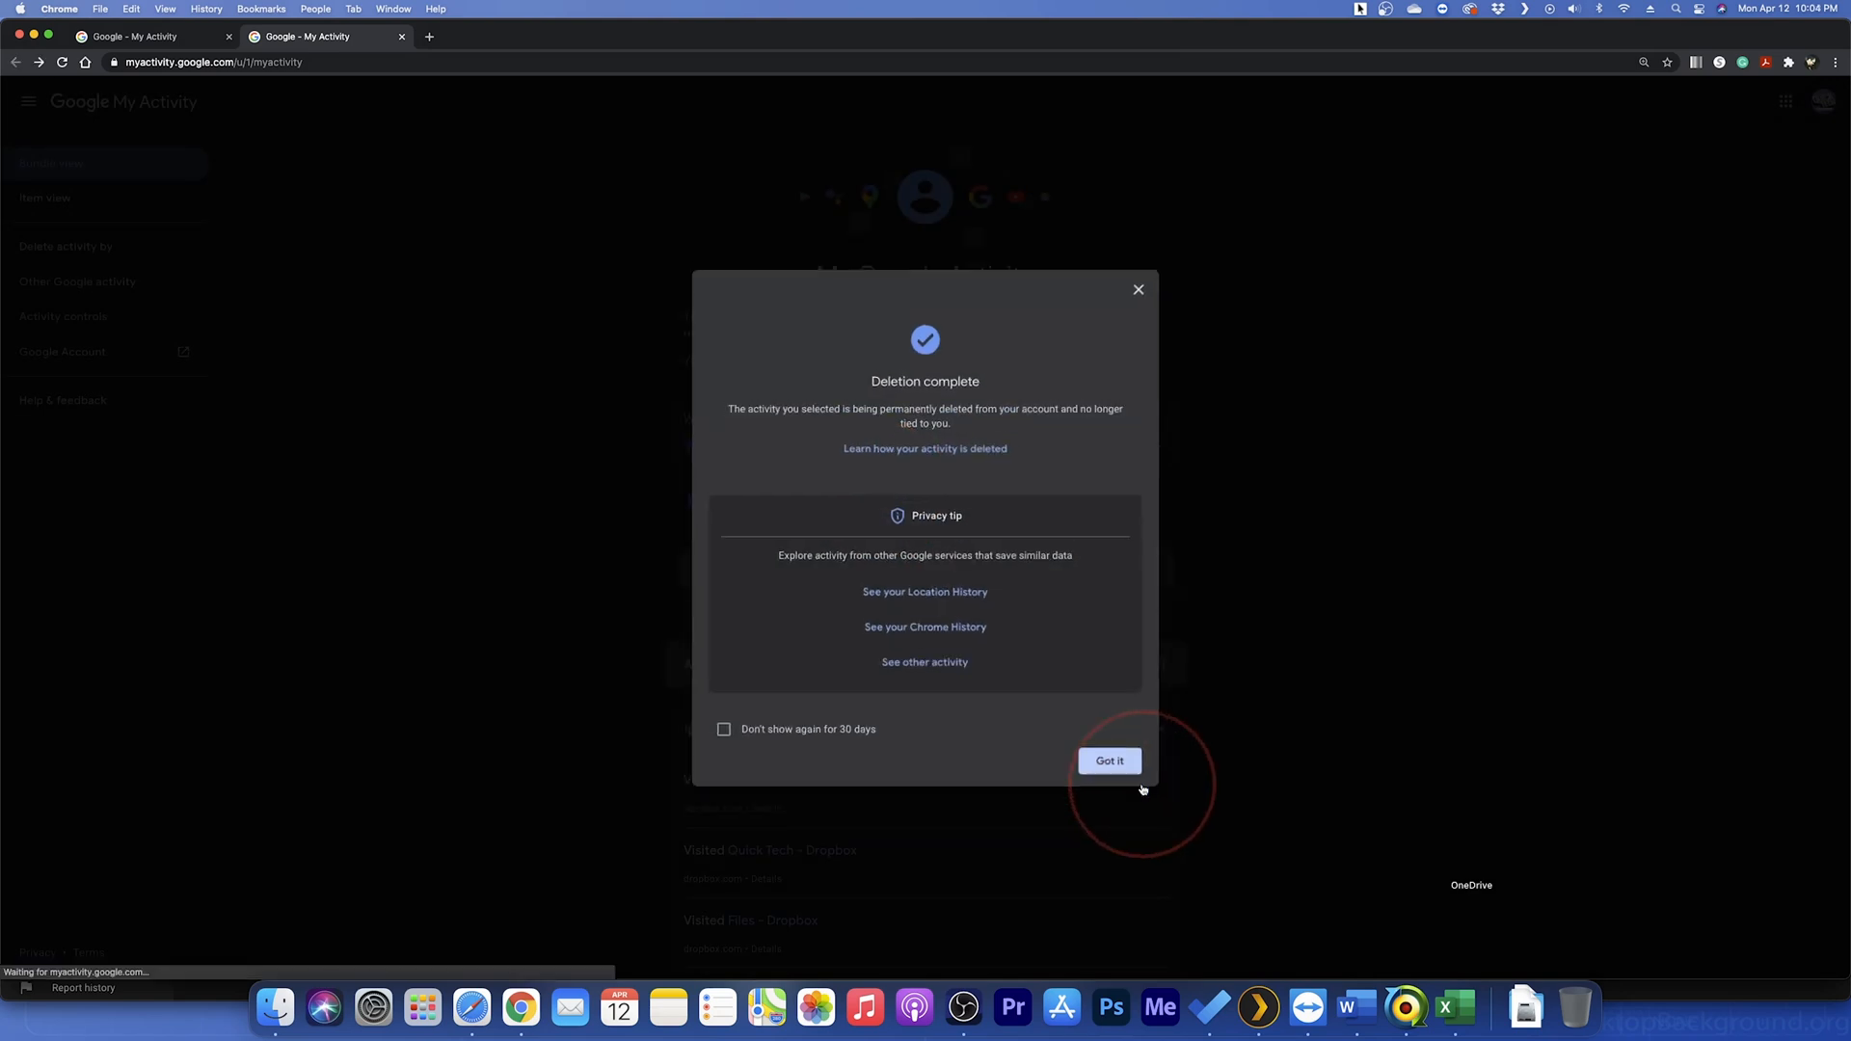